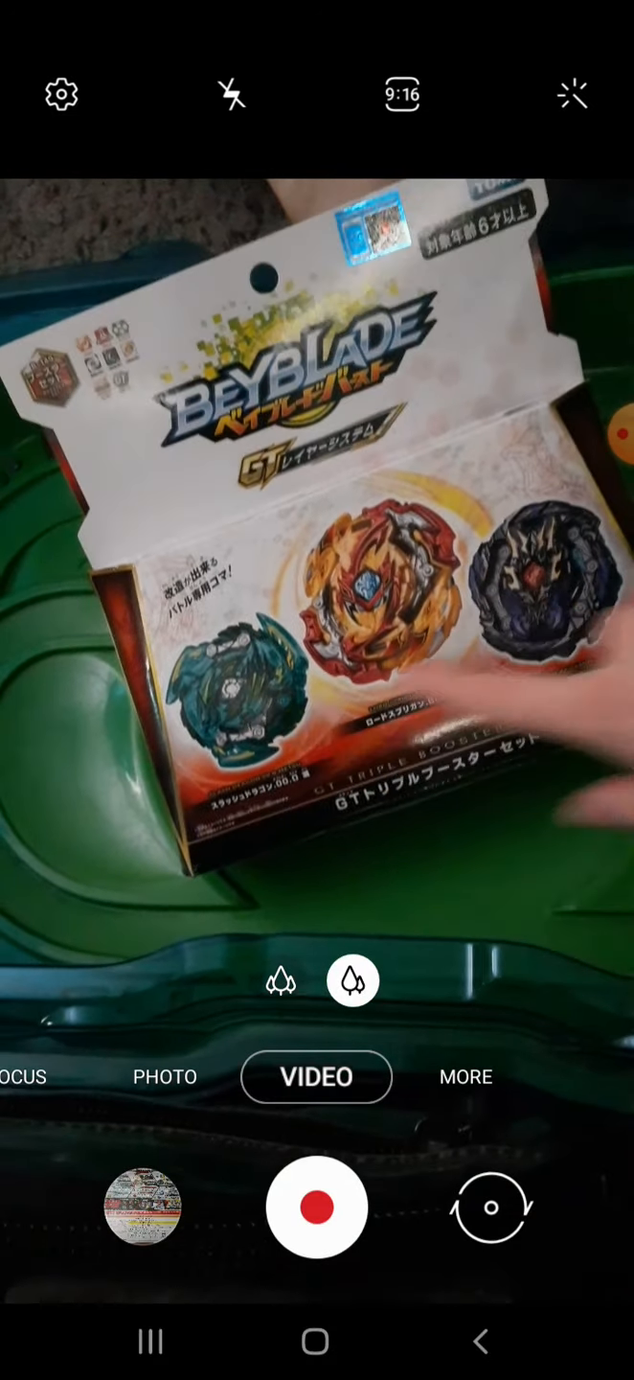
Record a clip of the Beyblade and stop the recording with the shutter button.
left_click(316, 1208)
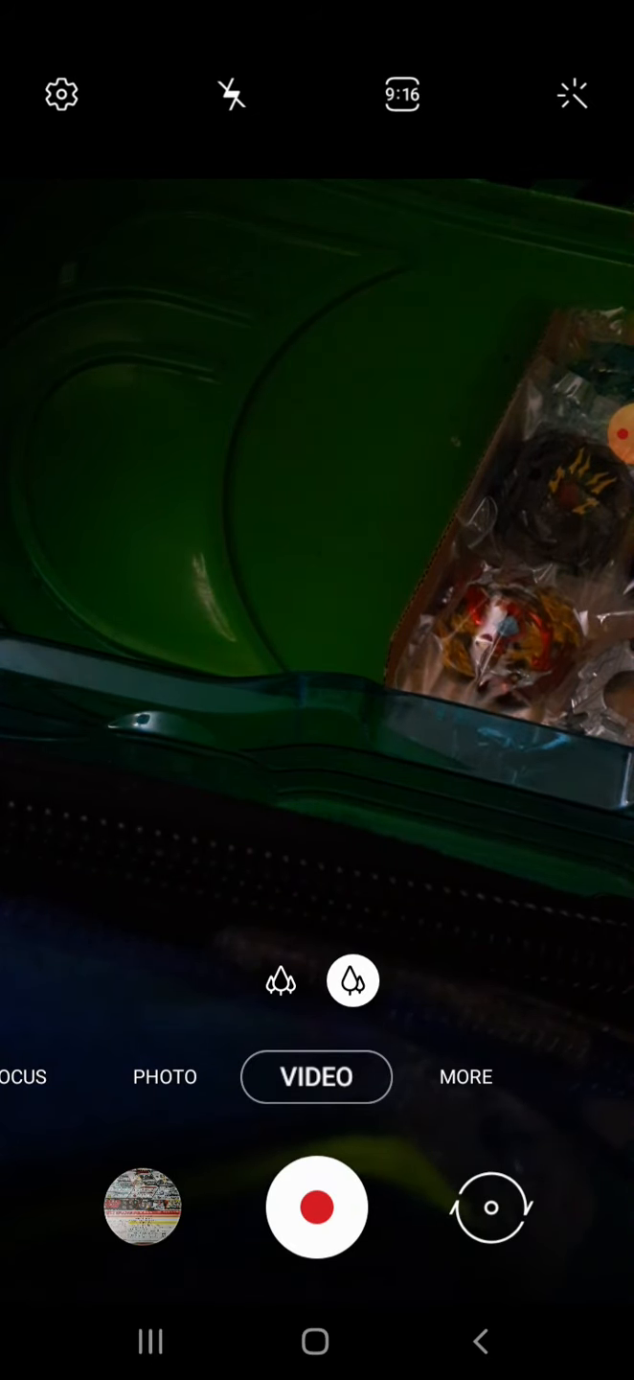
left_click(316, 1207)
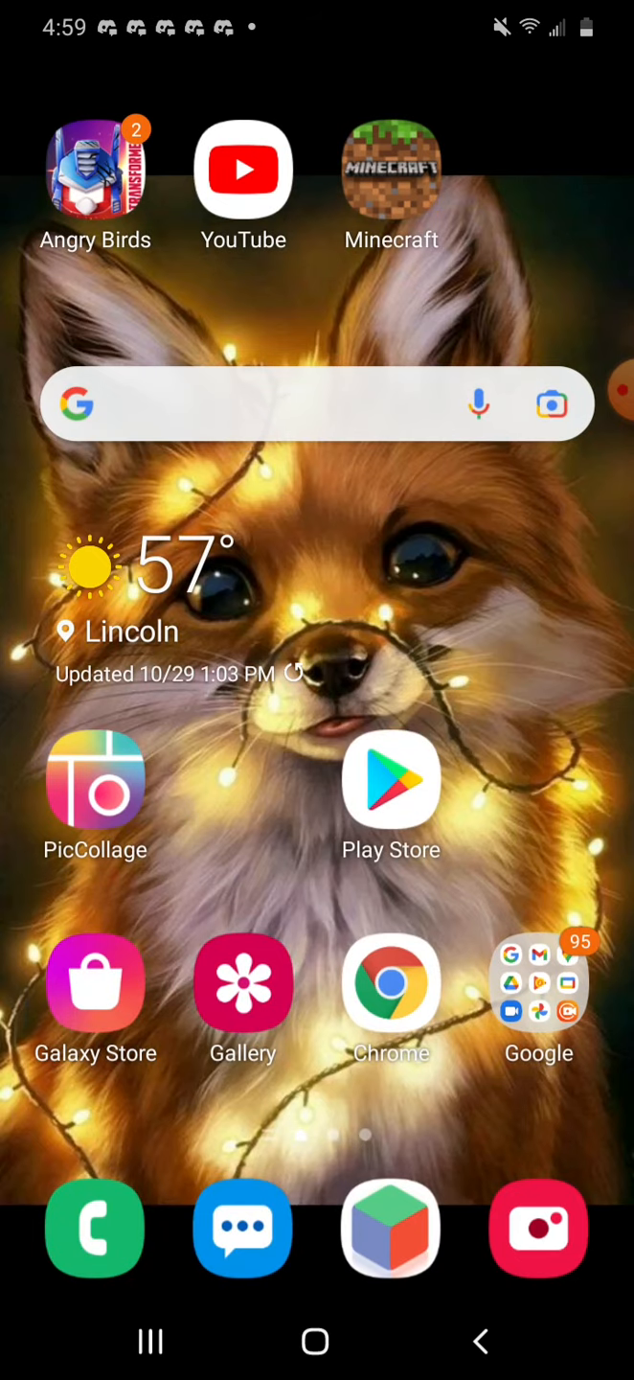
Tap the Camera icon on the home screen to reopen the camera.
left_click(541, 1234)
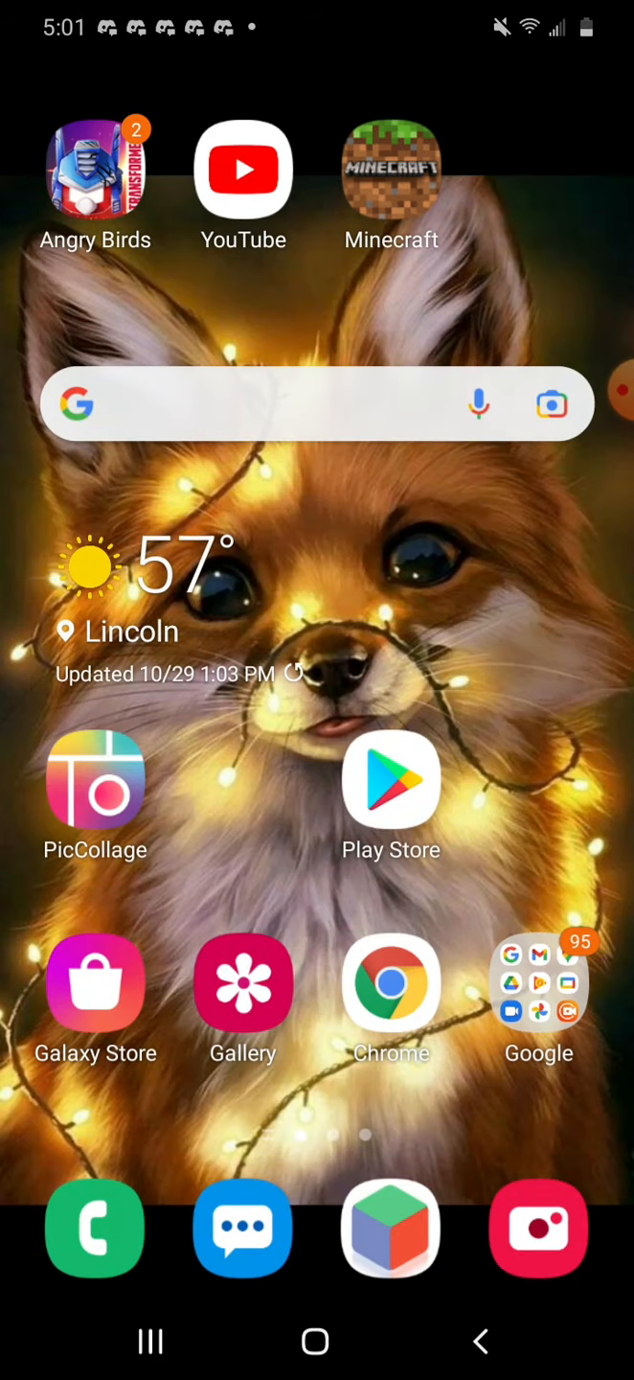
Reopen the camera from the home screen to resume filming.
left_click(540, 1228)
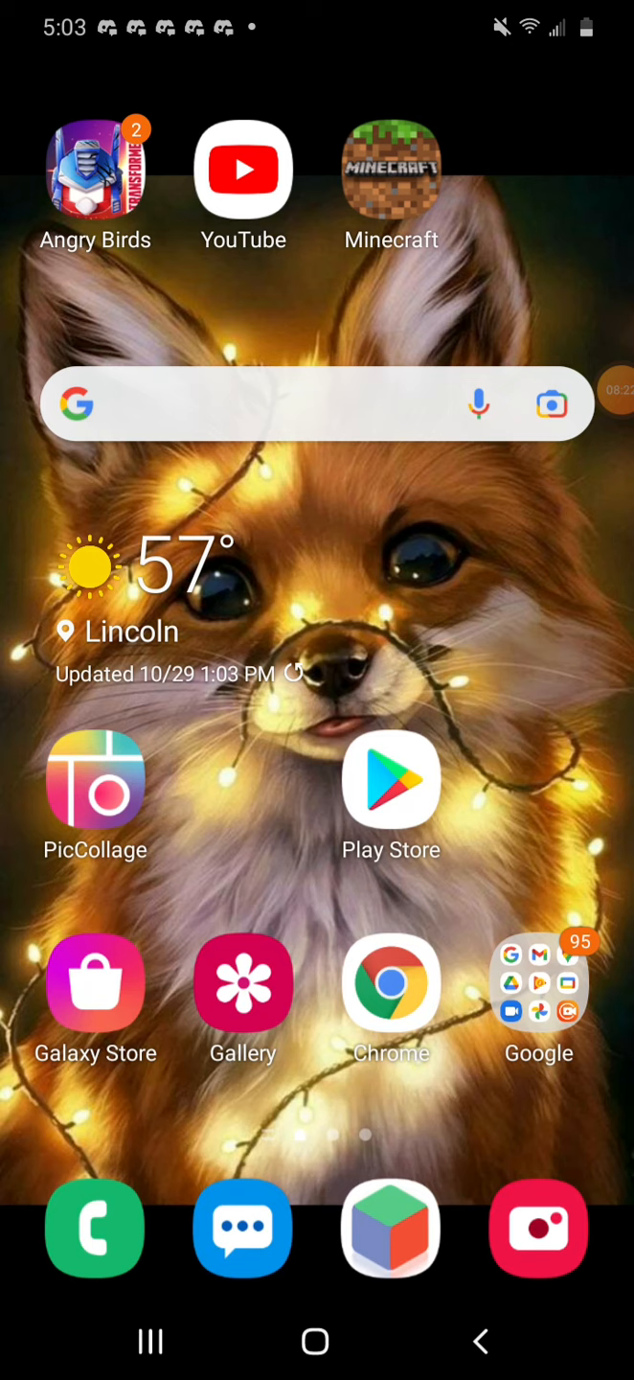
left_click(541, 1235)
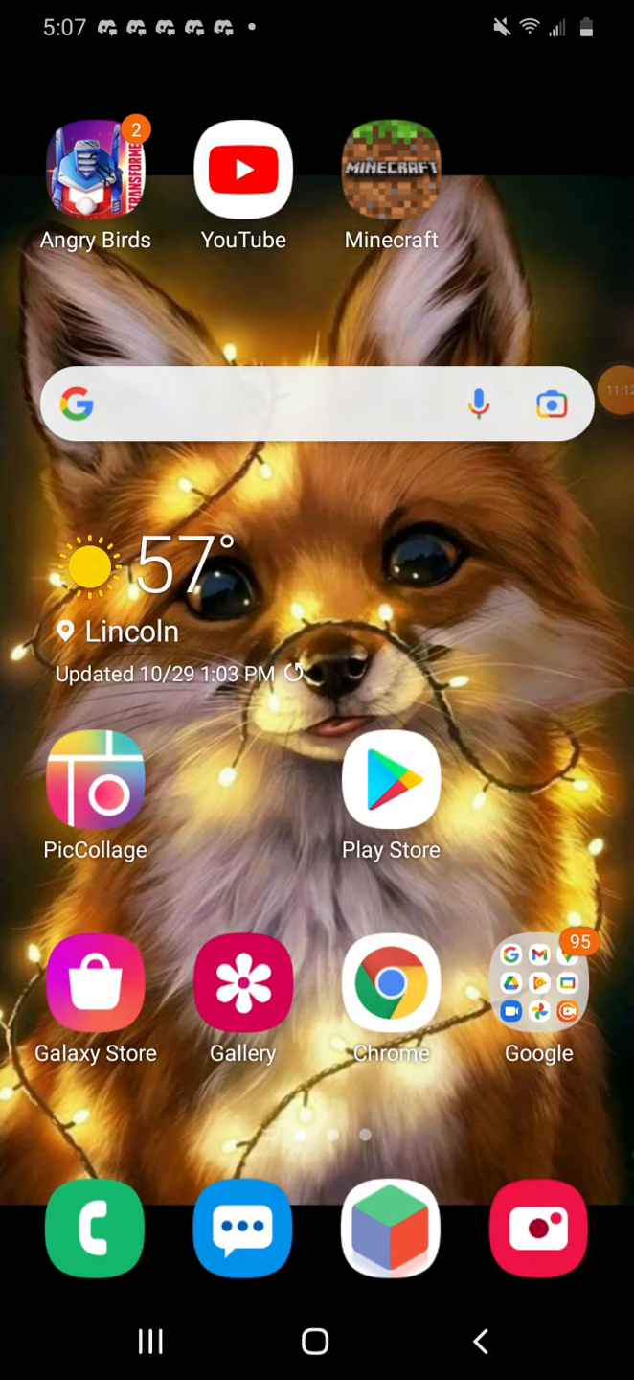
Launch the camera from the home screen to film the Beyblade over the stadium.
left_click(541, 1229)
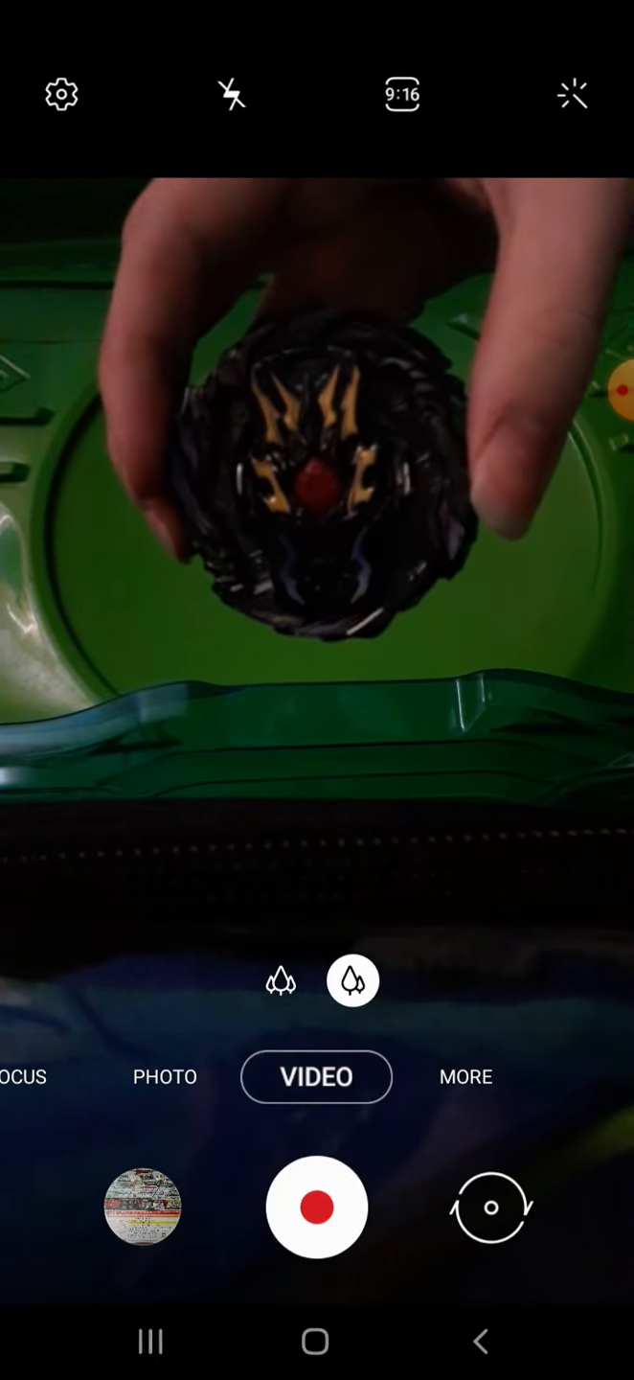
Record the Beyblade stadium battle clip, then relaunch the camera from the home screen.
left_click(165, 1077)
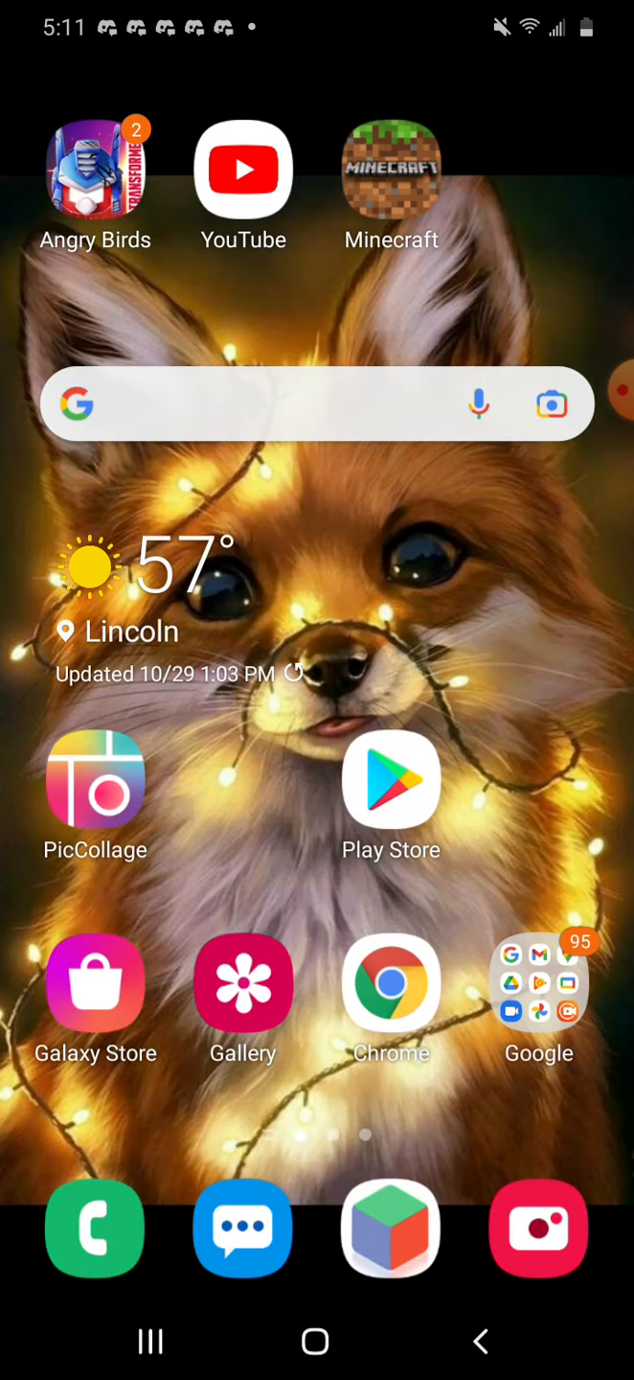
left_click(539, 1230)
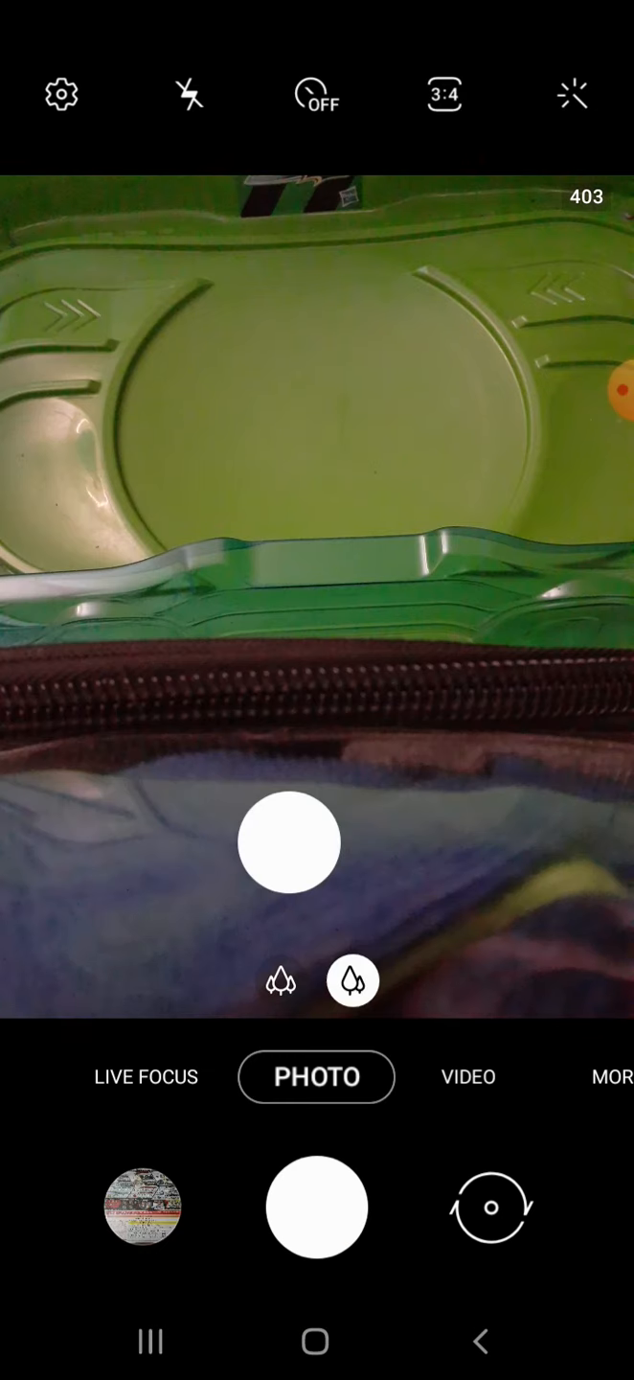
Switch the camera to VIDEO mode and start recording the Beyblade on the stadium.
left_click(468, 1077)
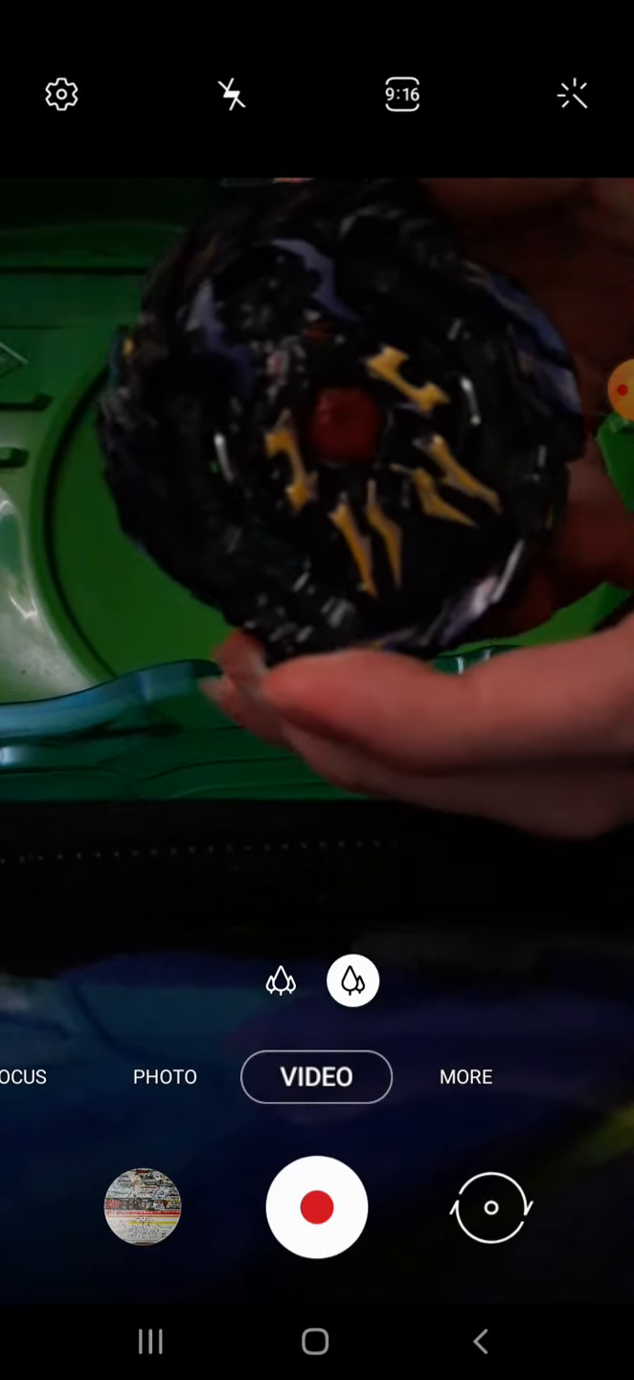
left_click(316, 1207)
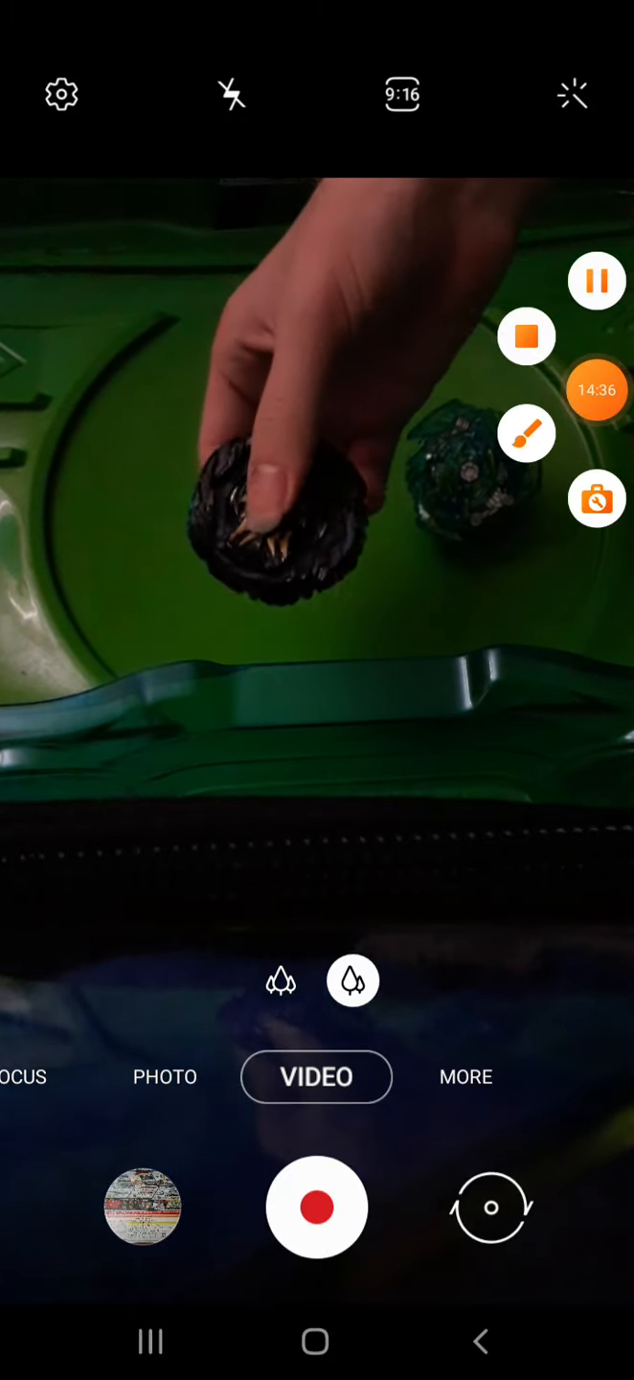